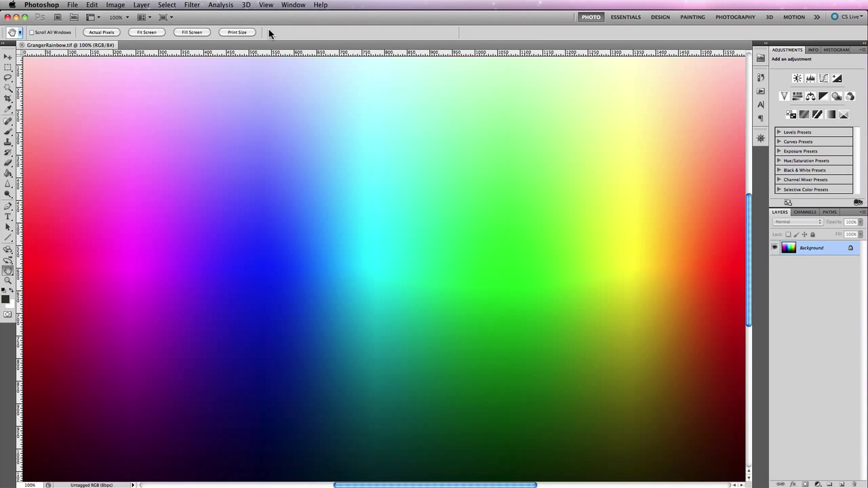
# - Show the Edit menu's commands, where Color Settings lives
pyautogui.click(192, 6)
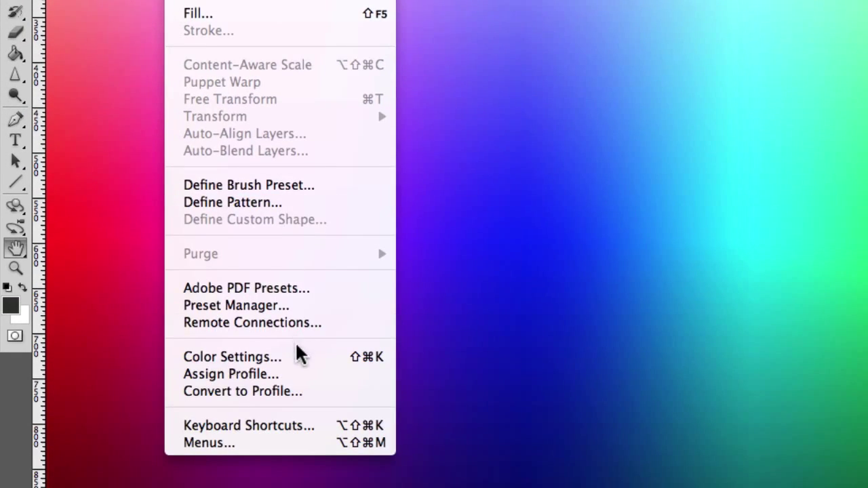
# - Bring up the Color Settings dialog showing the Europe Web/Internet 2 preset
pyautogui.click(231, 357)
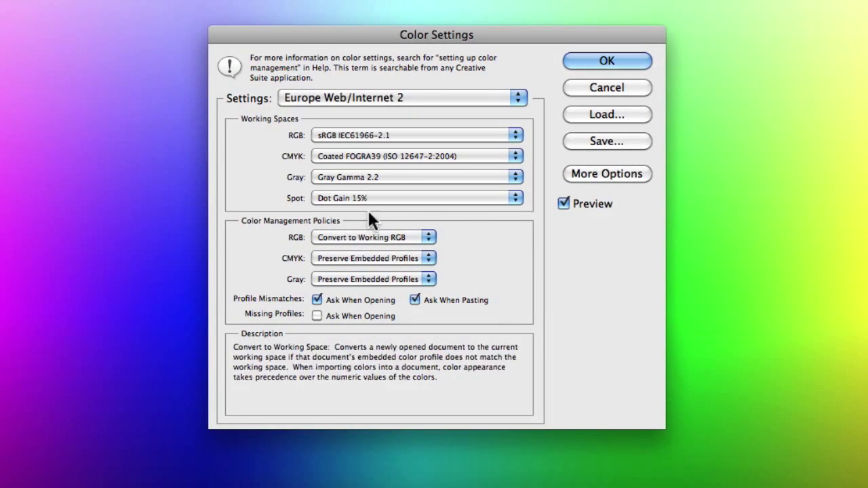
pyautogui.moveTo(477, 156)
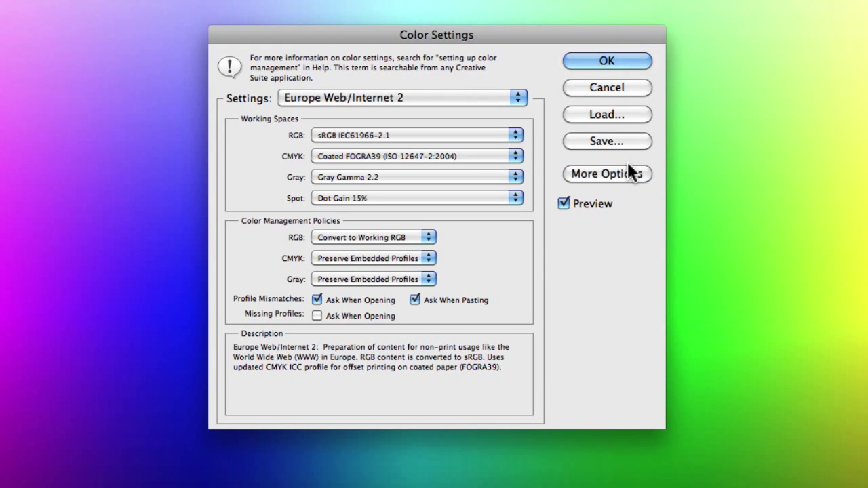
pyautogui.moveTo(635, 183)
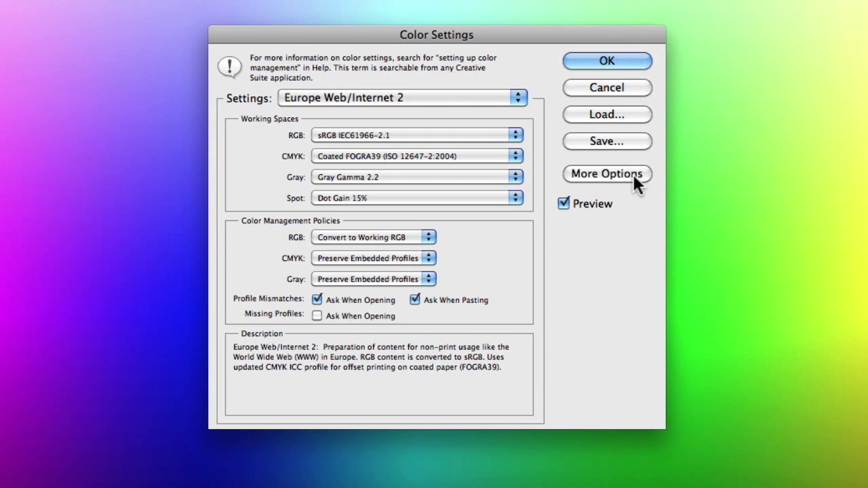
# - Expand the conversion and advanced options, then list the available settings presets
pyautogui.click(607, 174)
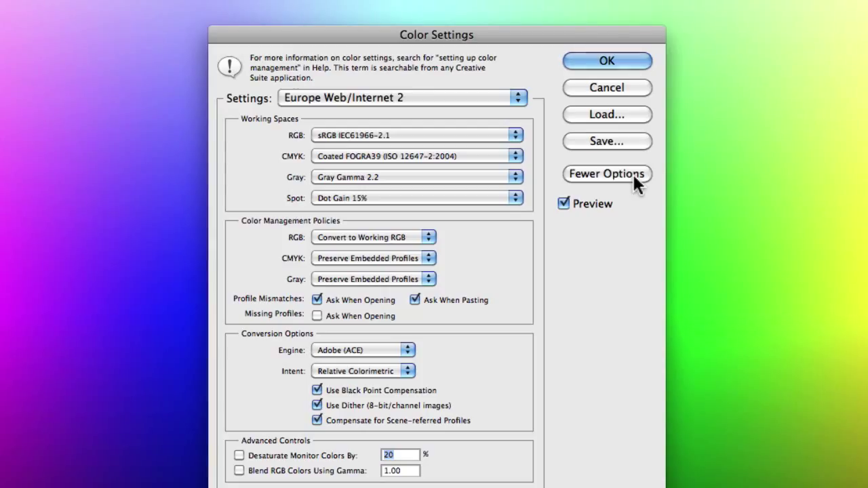
pyautogui.moveTo(491, 106)
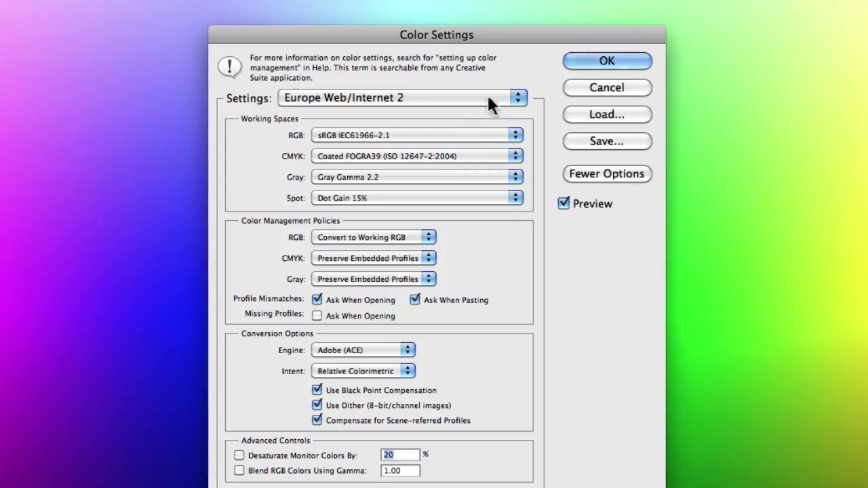
pyautogui.click(516, 97)
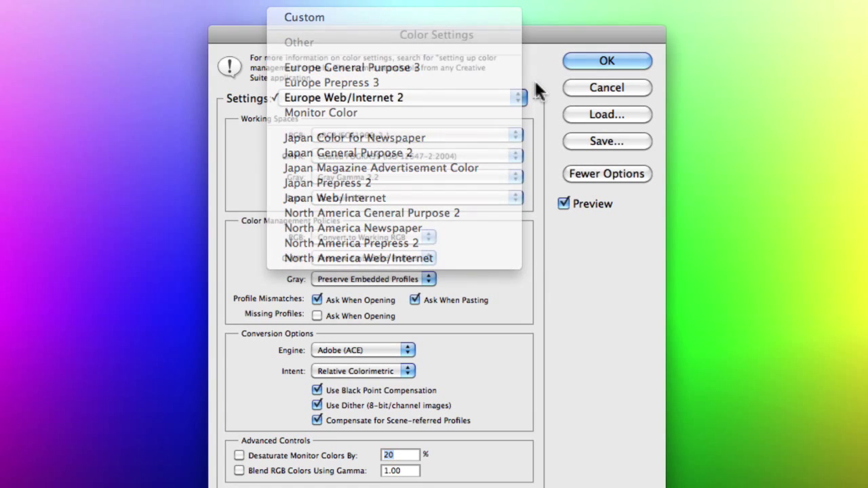
# - Dismiss the preset list, keeping Europe Web/Internet 2 selected
pyautogui.click(344, 98)
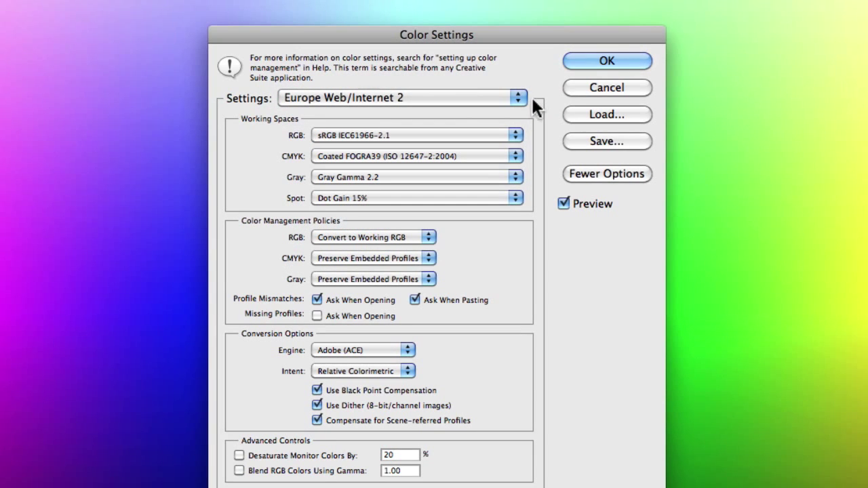
pyautogui.moveTo(529, 160)
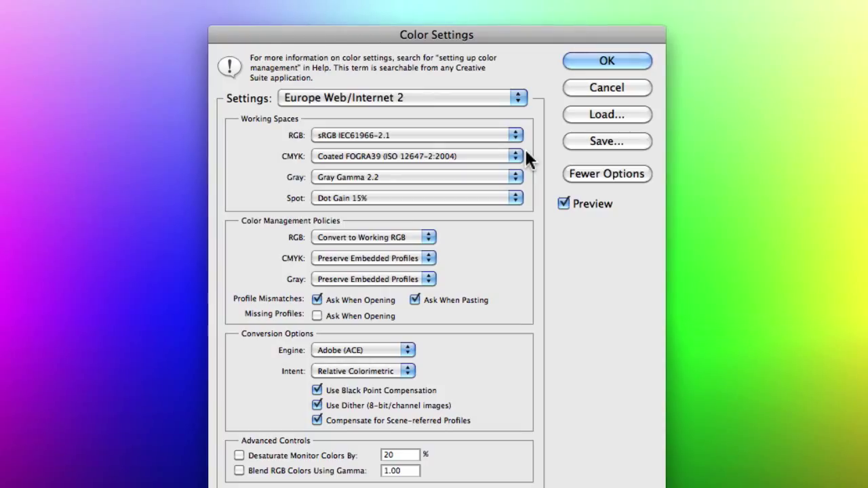
pyautogui.moveTo(332, 142)
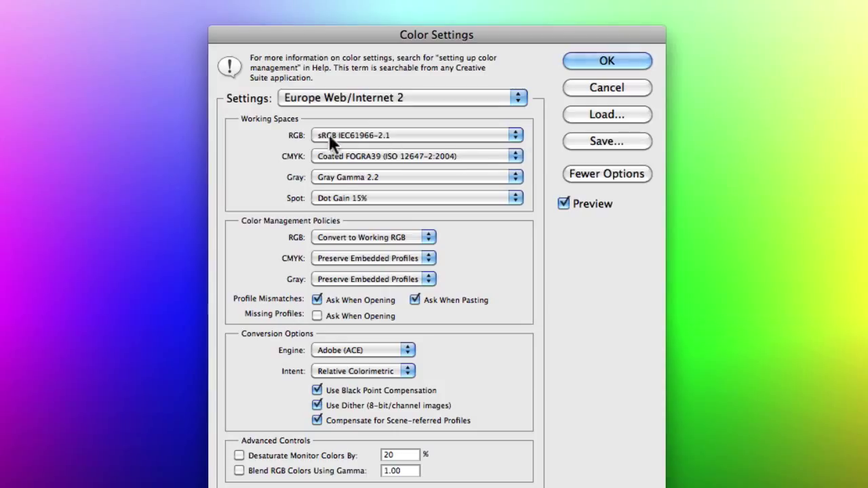
pyautogui.moveTo(309, 185)
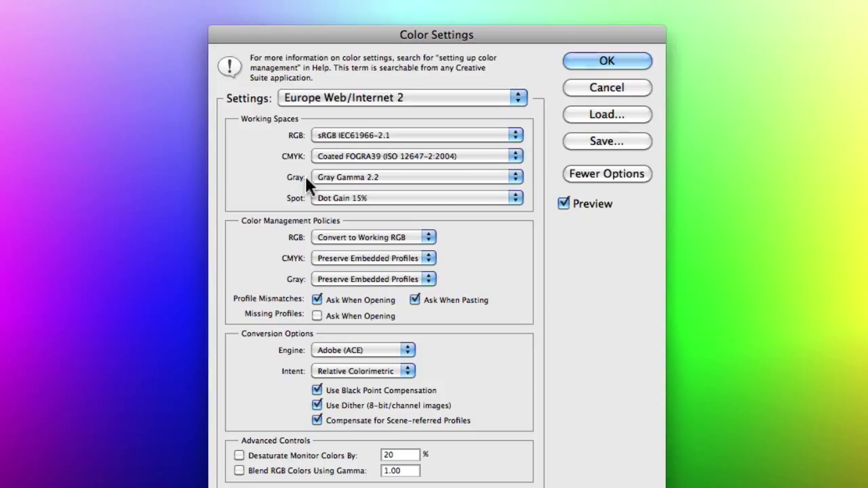
pyautogui.moveTo(309, 201)
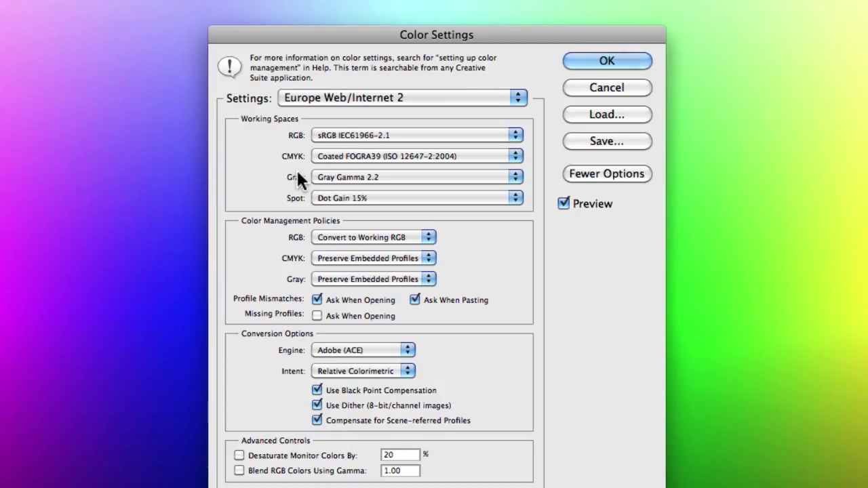
pyautogui.moveTo(390, 146)
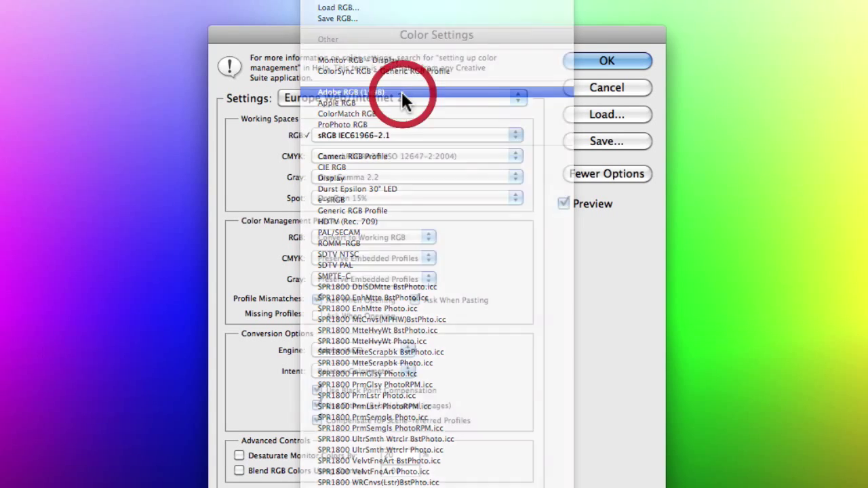
# - Make Adobe RGB (1998) the RGB working space, switching the preset to Custom
pyautogui.click(350, 92)
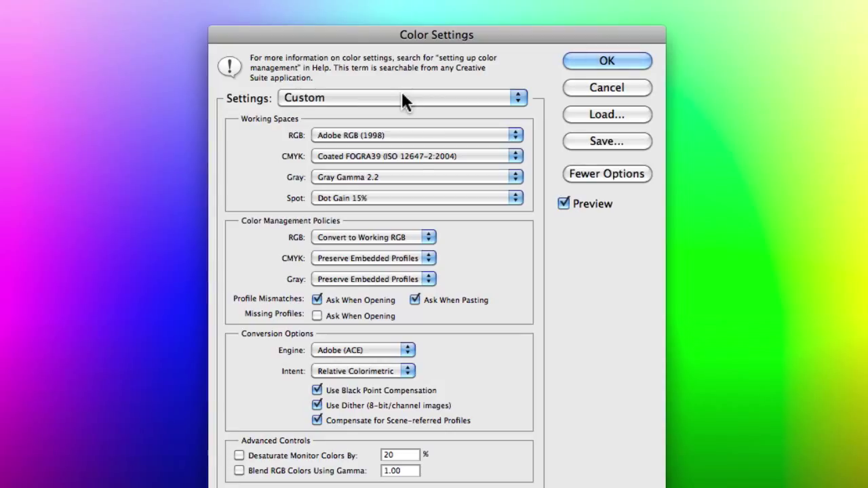
pyautogui.moveTo(415, 198)
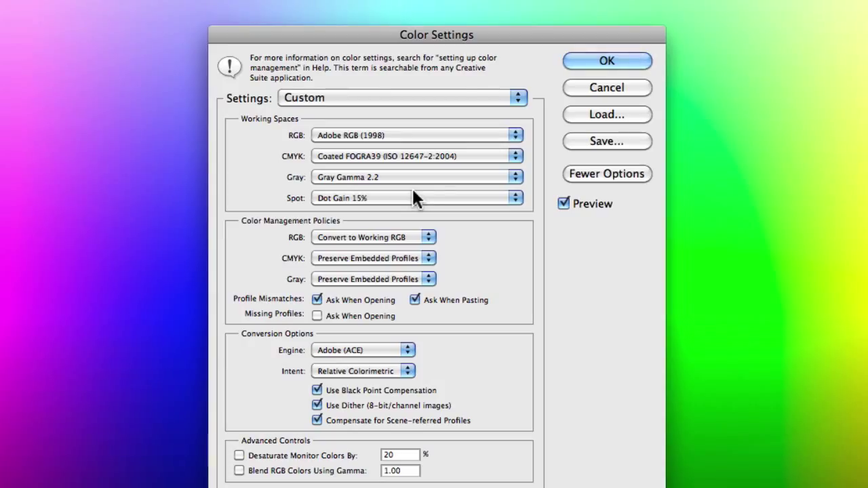
pyautogui.moveTo(256, 245)
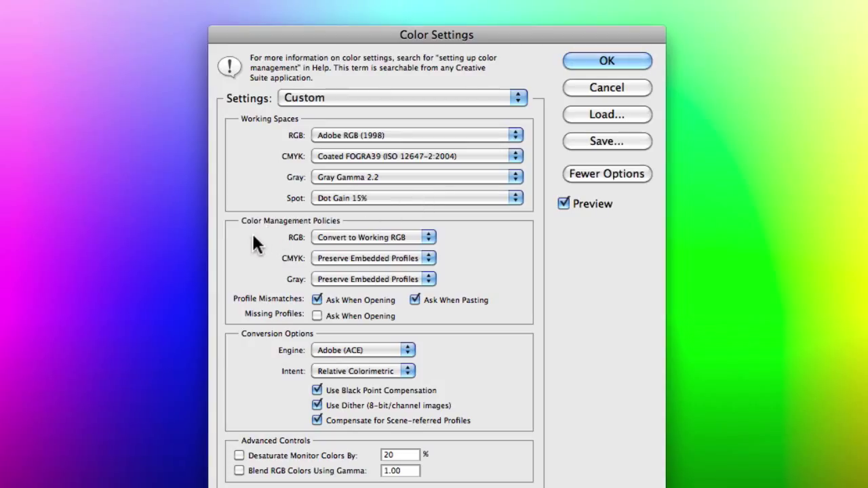
pyautogui.moveTo(265, 260)
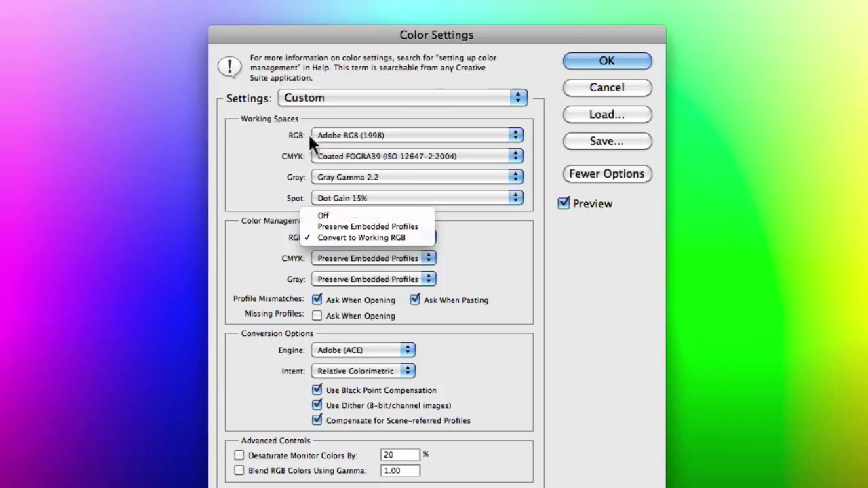
pyautogui.moveTo(368, 139)
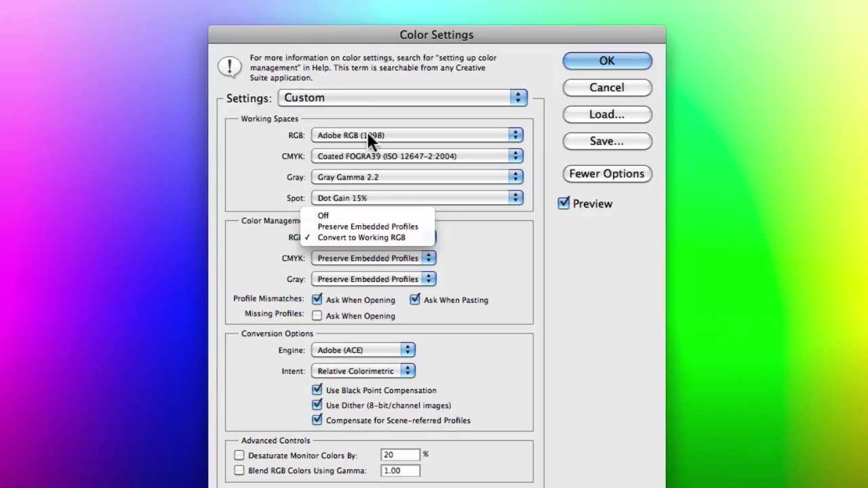
pyautogui.moveTo(357, 227)
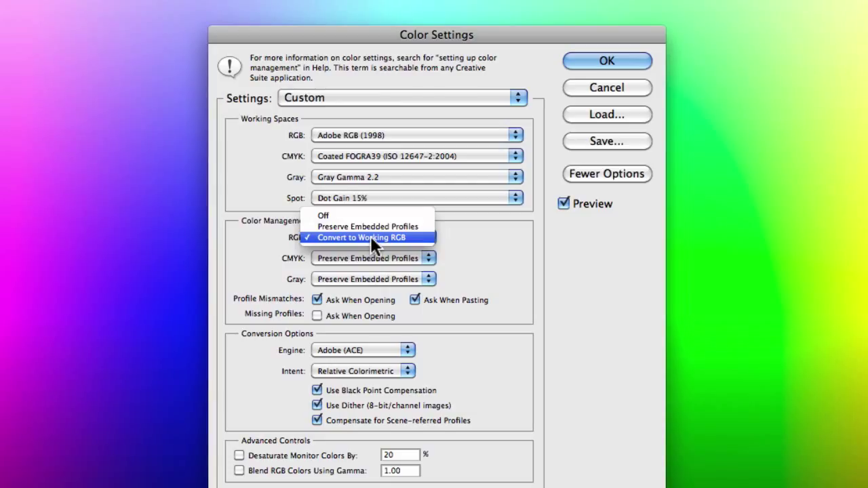
pyautogui.click(369, 238)
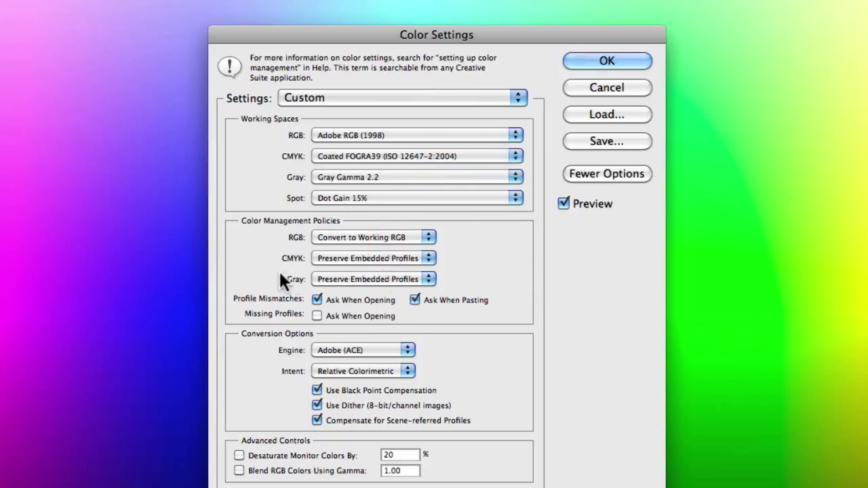
pyautogui.moveTo(269, 318)
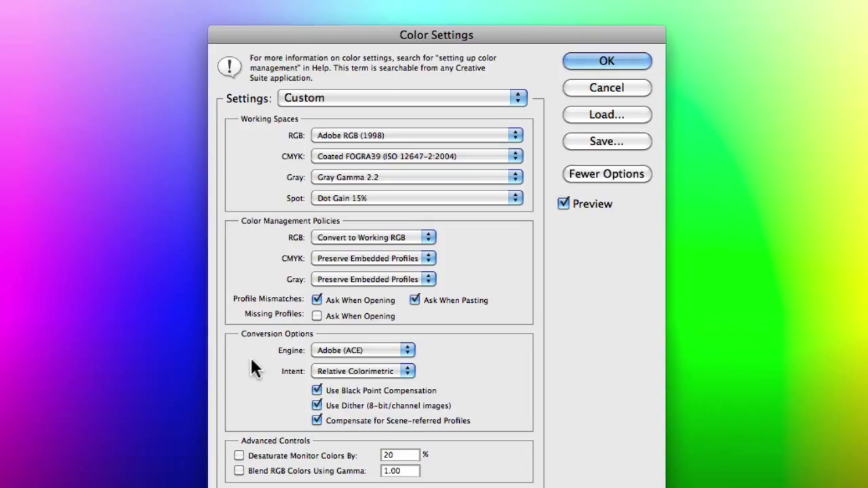
pyautogui.moveTo(306, 361)
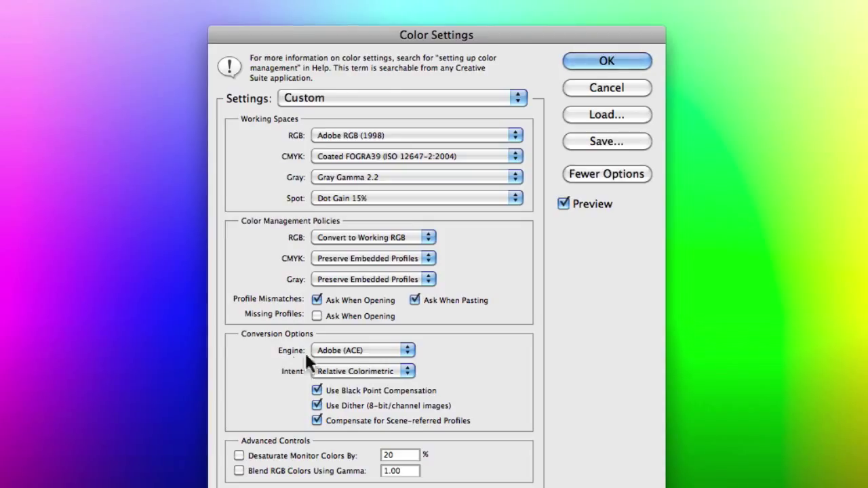
pyautogui.moveTo(339, 361)
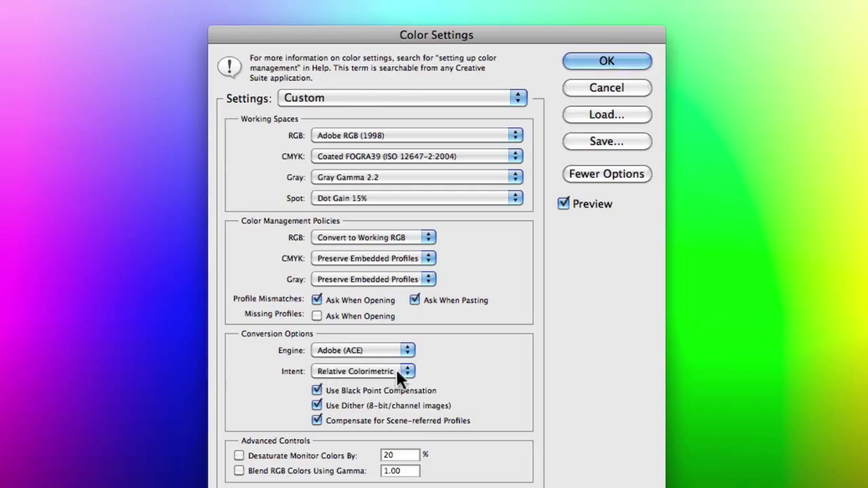
pyautogui.click(364, 372)
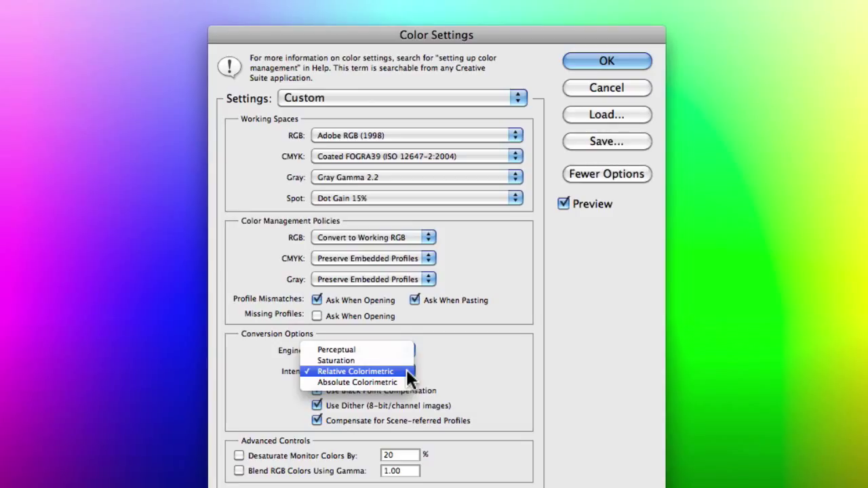
pyautogui.moveTo(336, 349)
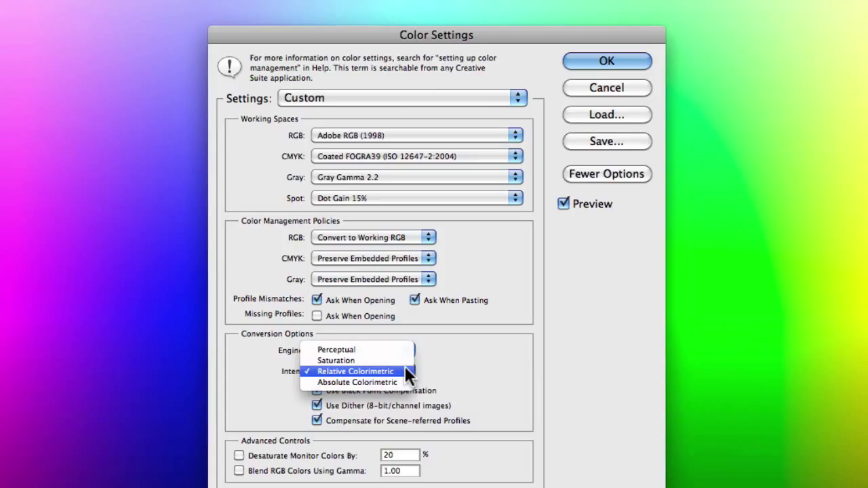
pyautogui.click(354, 371)
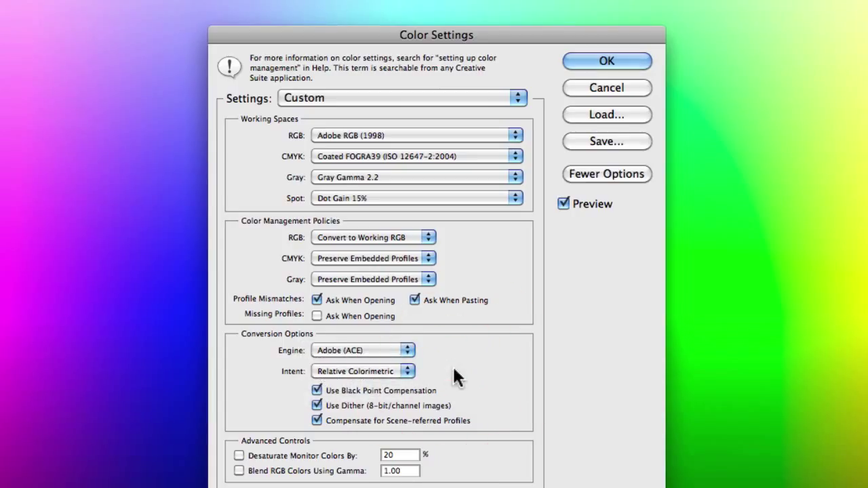
pyautogui.moveTo(369, 400)
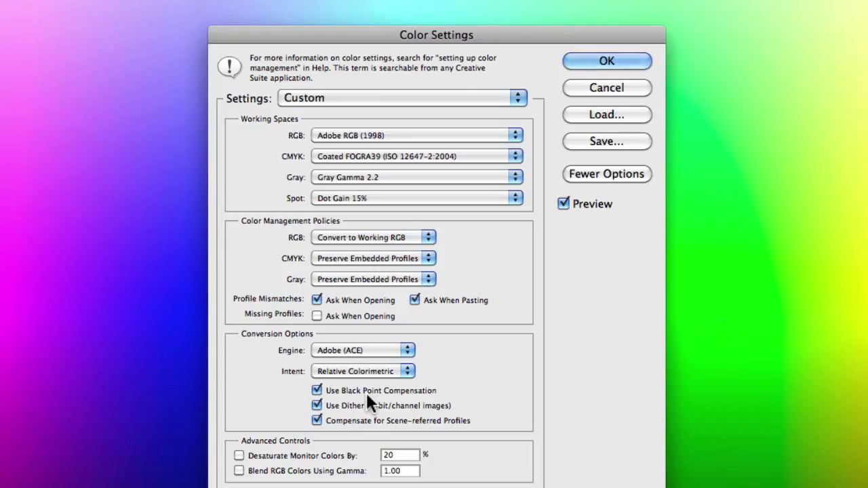
pyautogui.moveTo(366, 402)
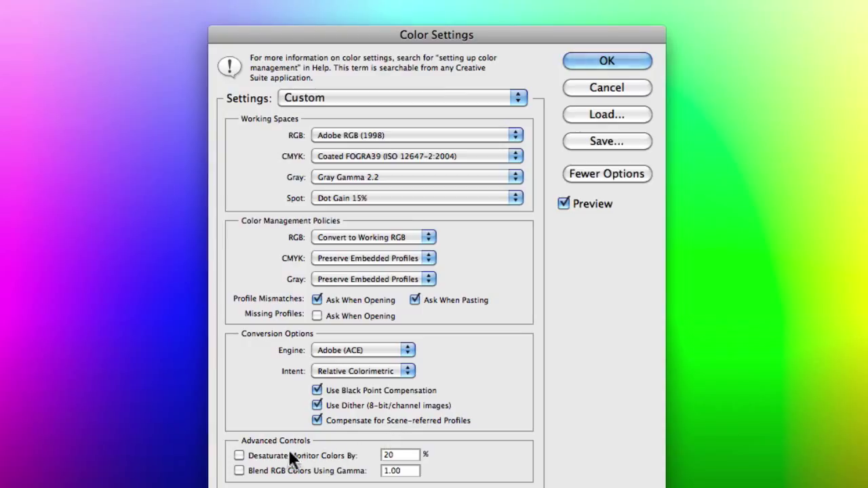
pyautogui.moveTo(312, 461)
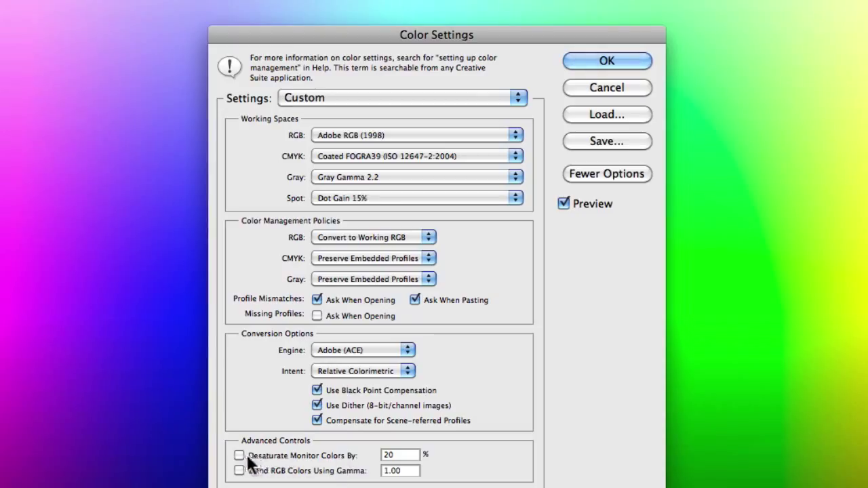
pyautogui.click(239, 455)
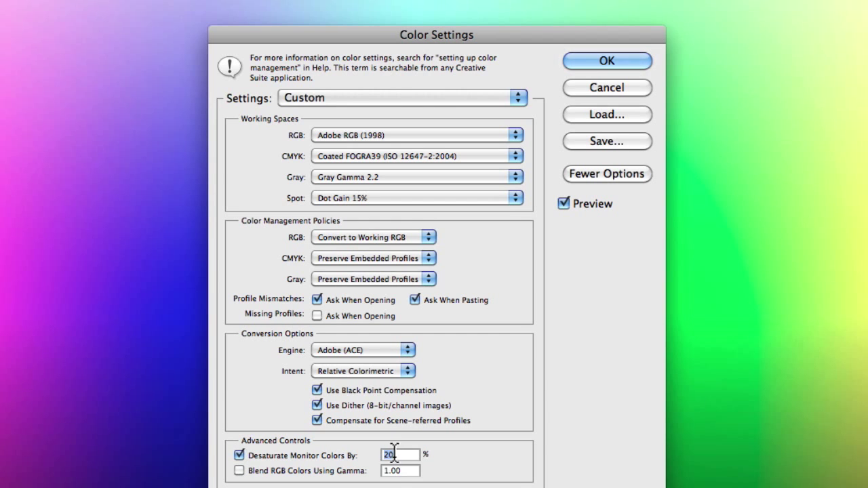
pyautogui.click(239, 456)
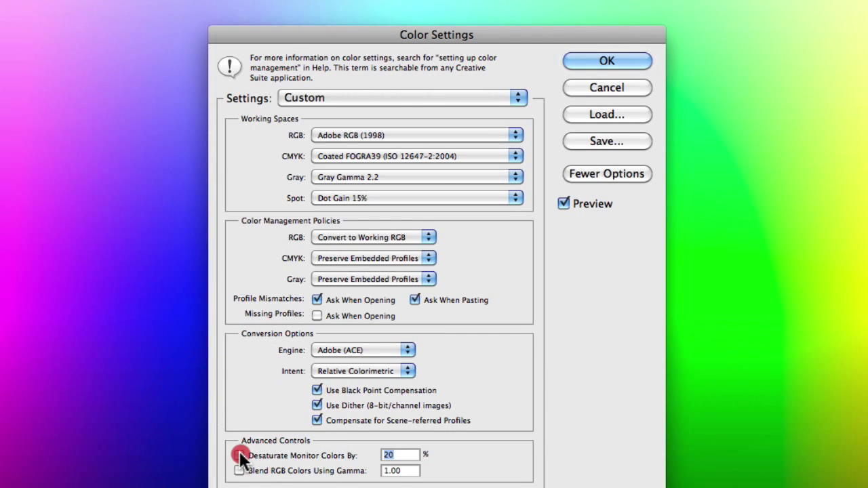
pyautogui.click(239, 455)
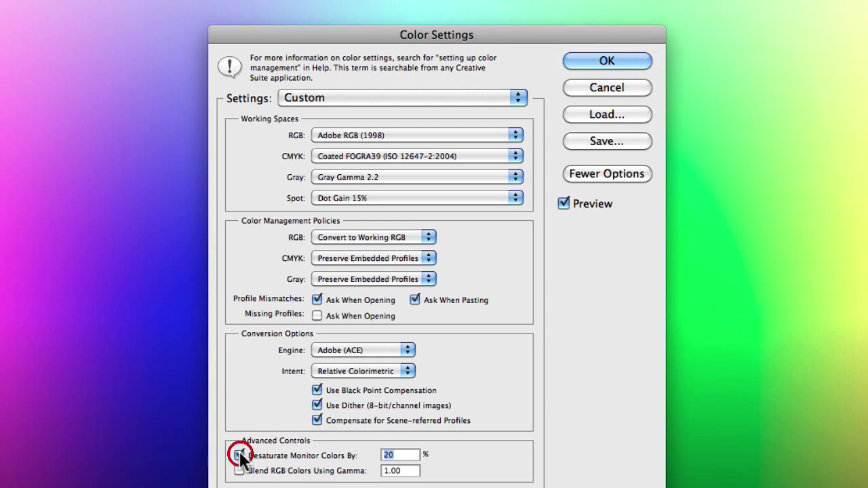
pyautogui.click(239, 456)
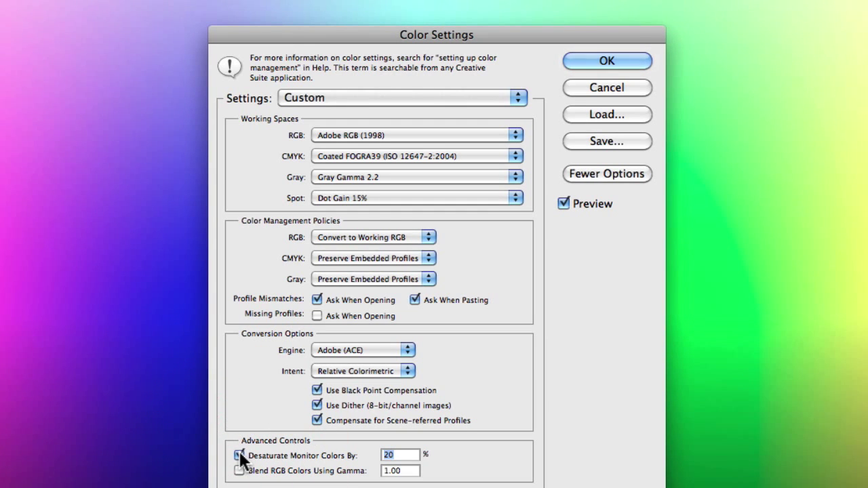
pyautogui.click(238, 456)
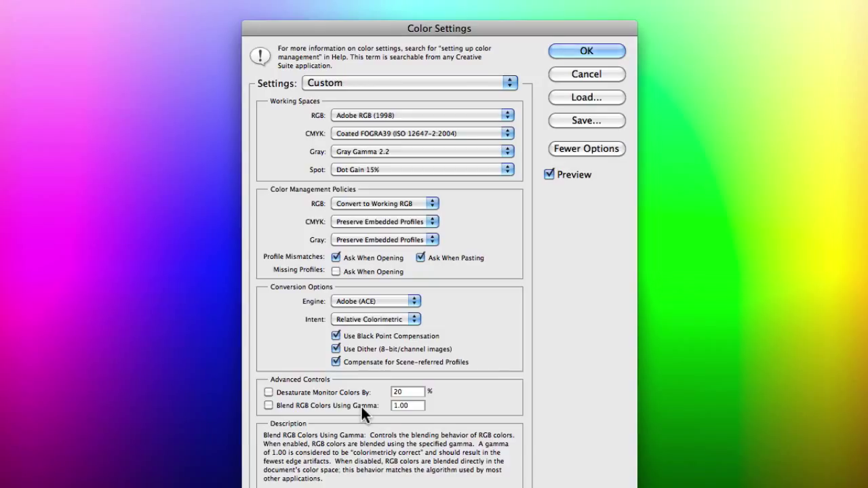
pyautogui.moveTo(346, 412)
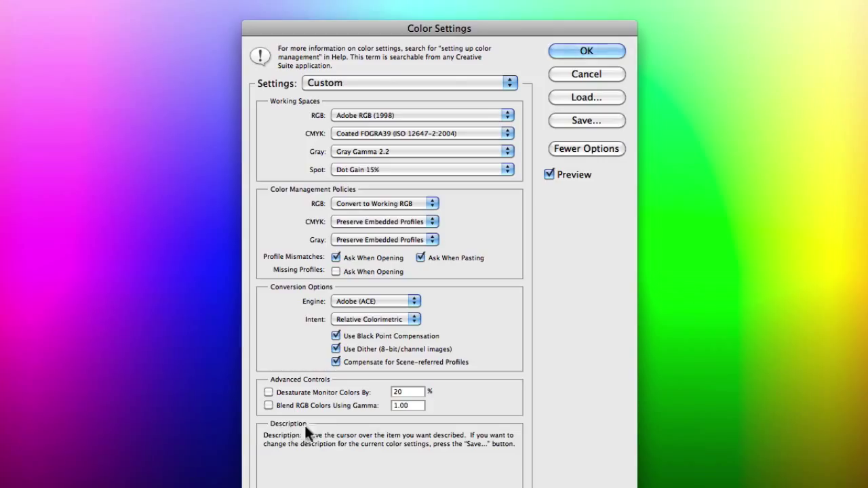
pyautogui.moveTo(366, 404)
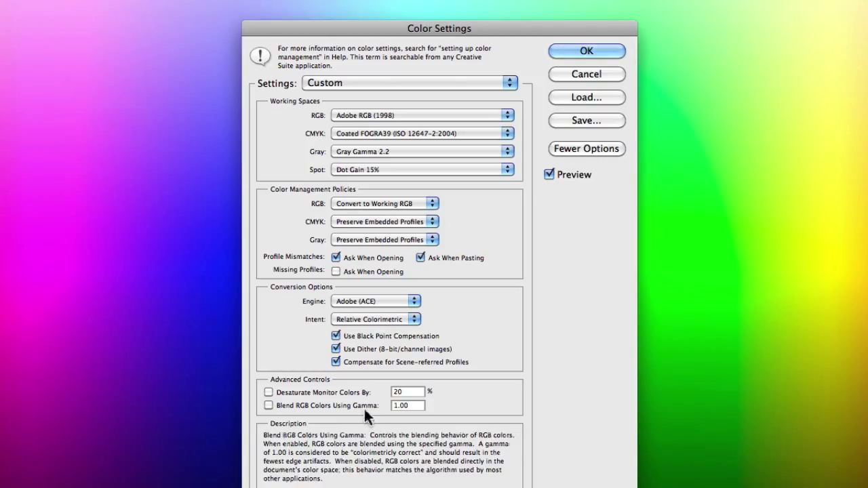
pyautogui.moveTo(366, 392)
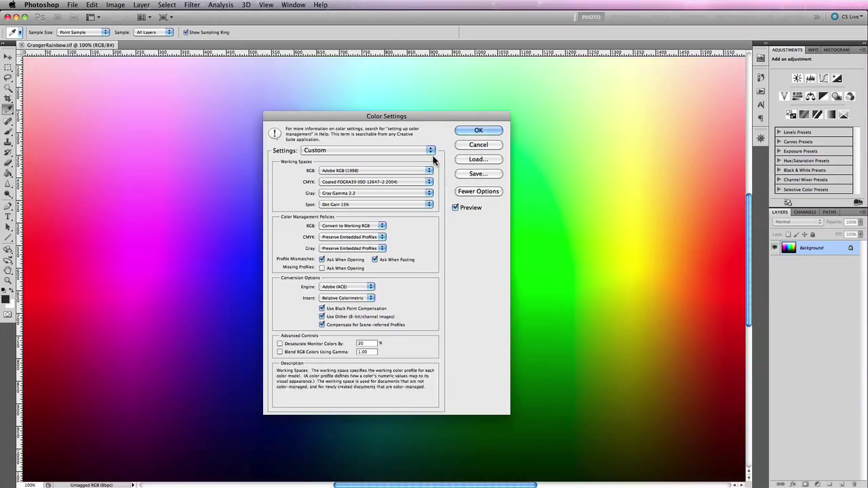
pyautogui.click(429, 150)
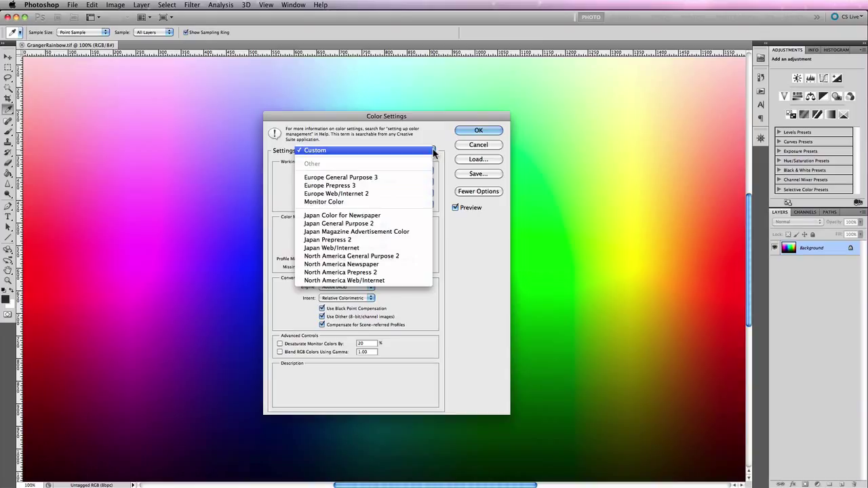
pyautogui.click(314, 149)
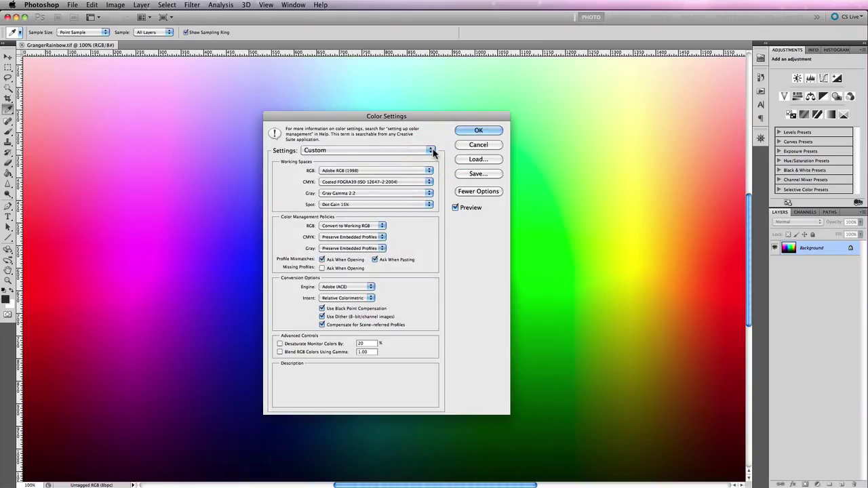